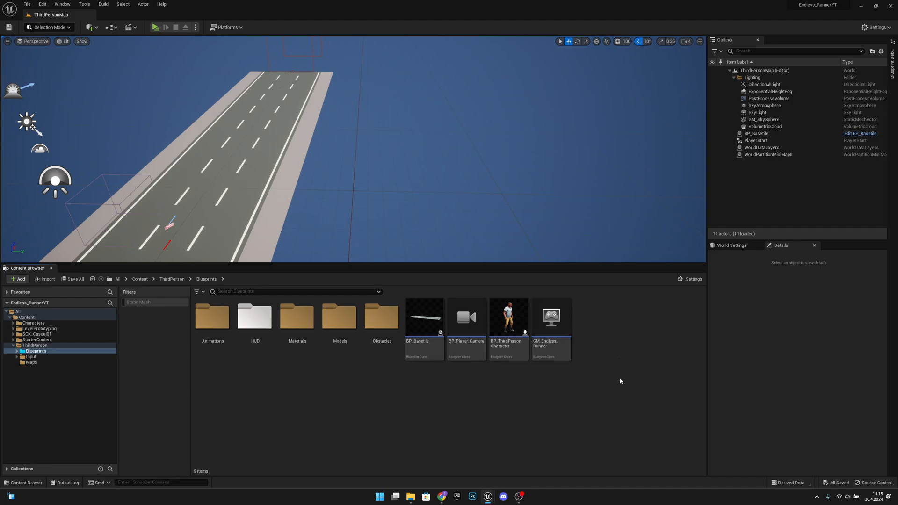
pyautogui.moveTo(620, 381)
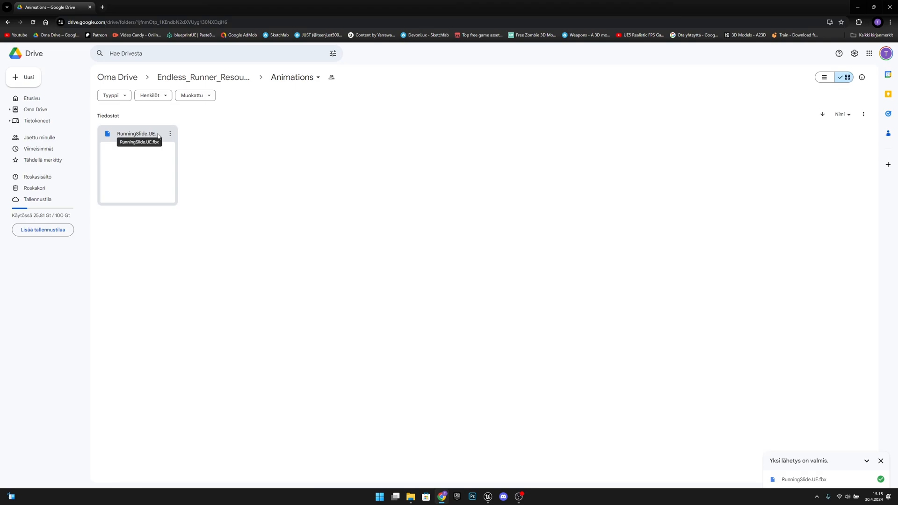
pyautogui.moveTo(210, 164)
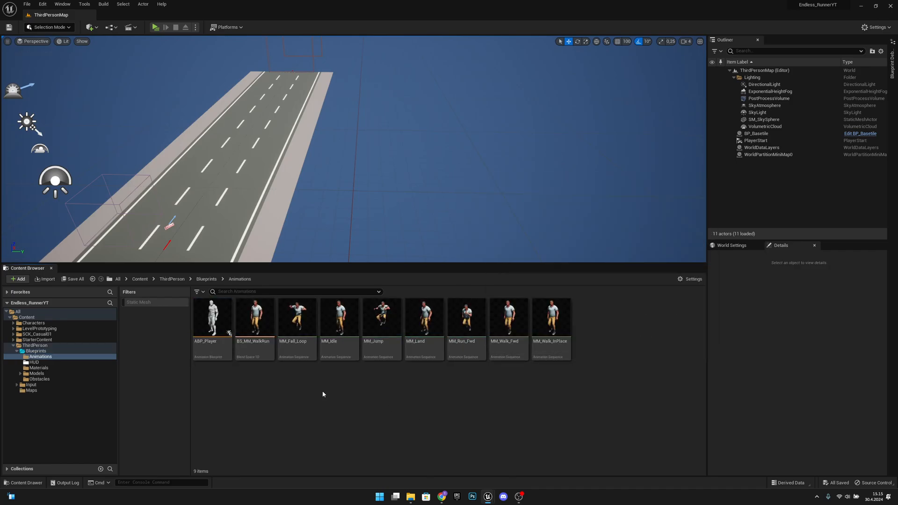
# Run Find Skeleton on MM_Fall_Loop to reveal the UE4 mannequin skeleton in SCK_Casual01
pyautogui.click(296, 317)
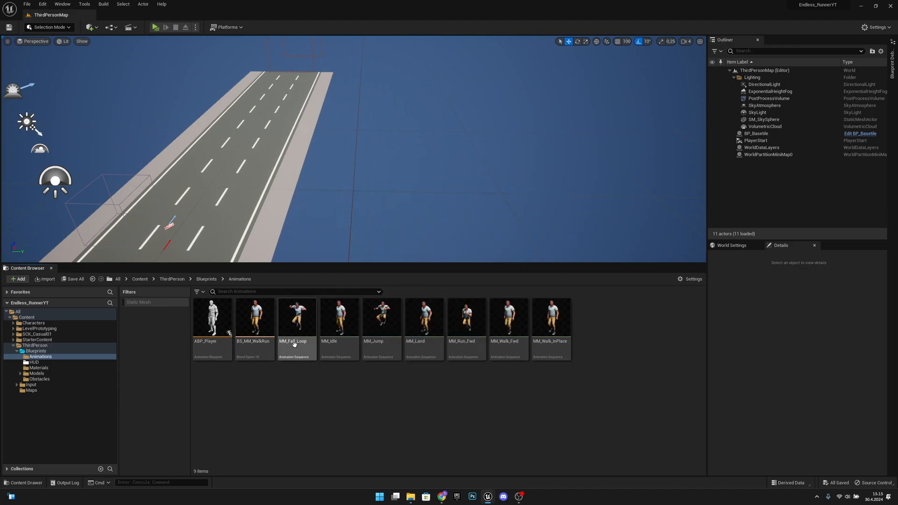
pyautogui.rightClick(295, 315)
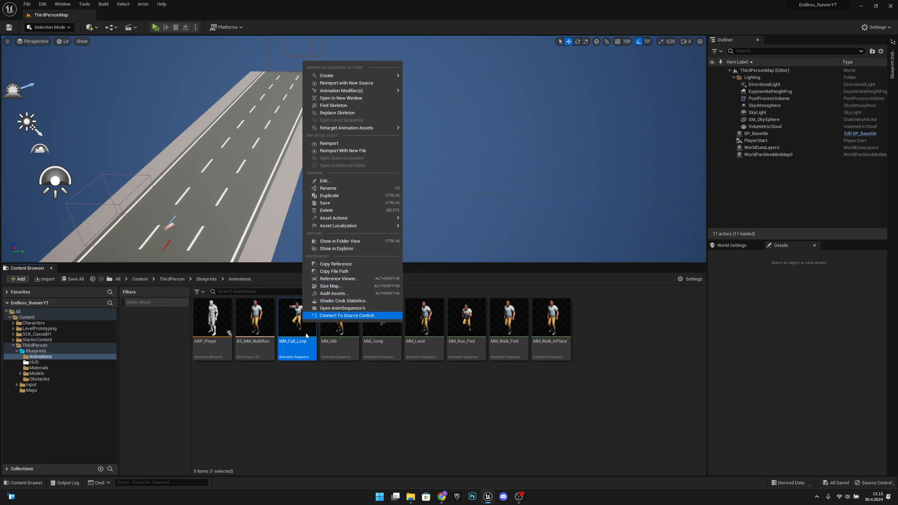
pyautogui.moveTo(346, 105)
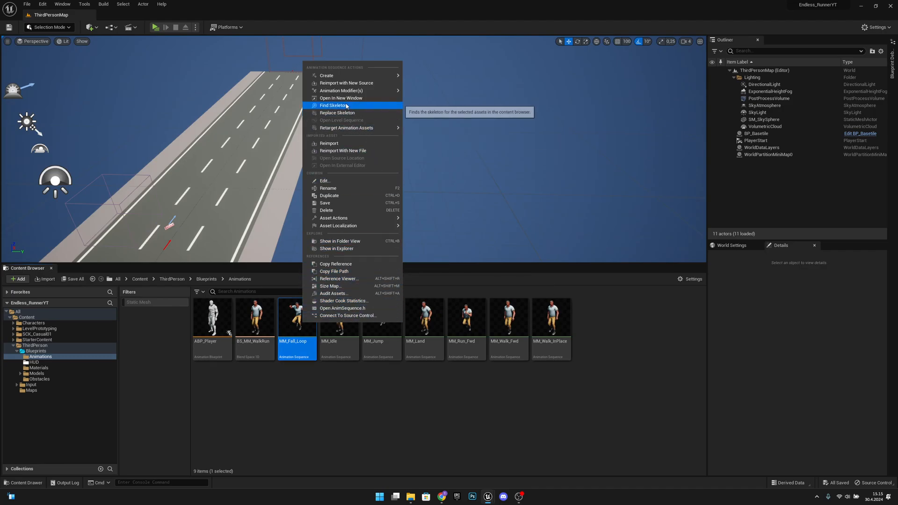
pyautogui.click(334, 105)
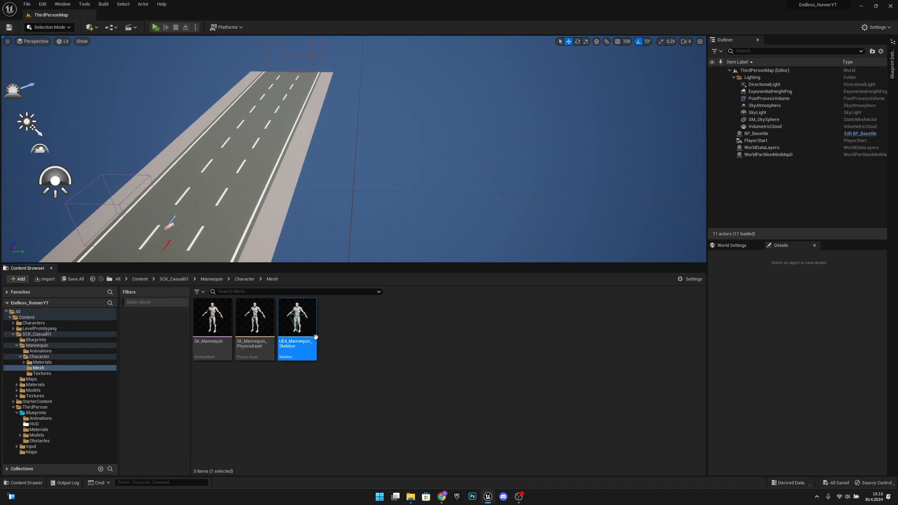
# Rename the mannequin skeleton asset to Endless_Mannequin_Skeleton
pyautogui.doubleClick(296, 342)
pyautogui.write('Endless_Manne')
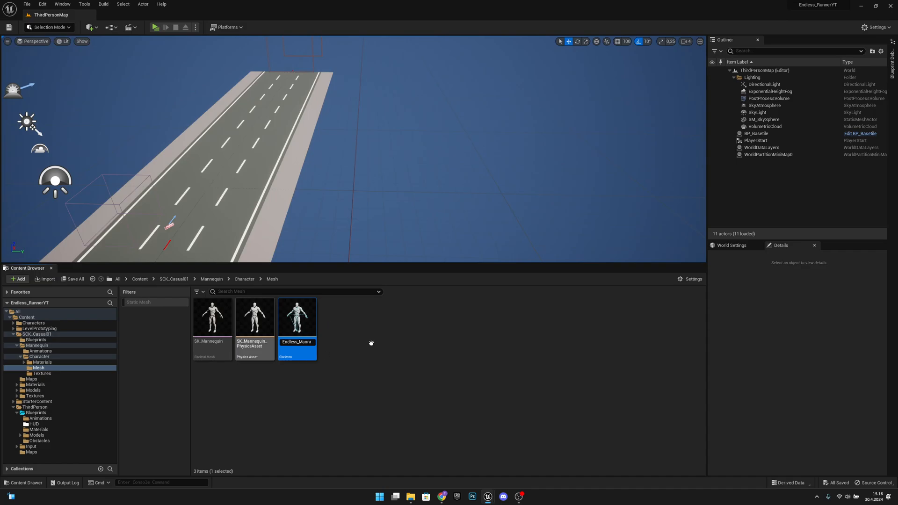
pyautogui.moveTo(328, 346)
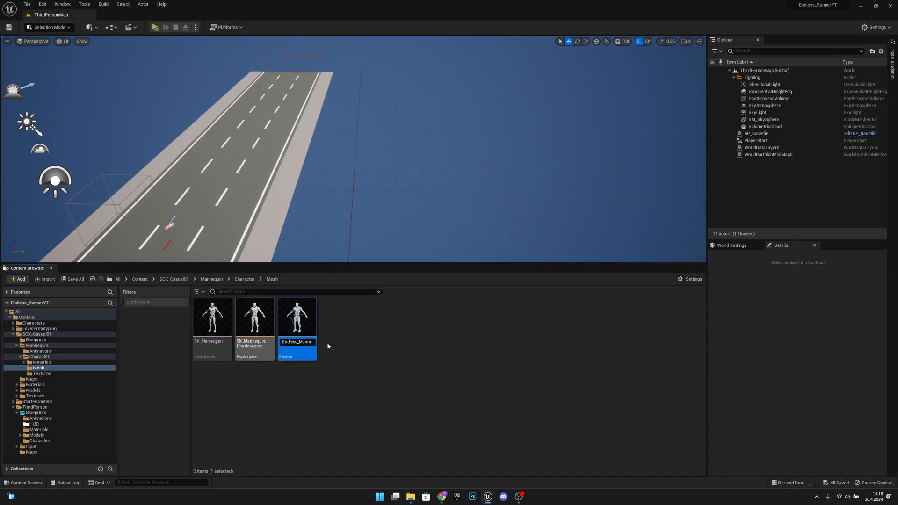
pyautogui.click(74, 279)
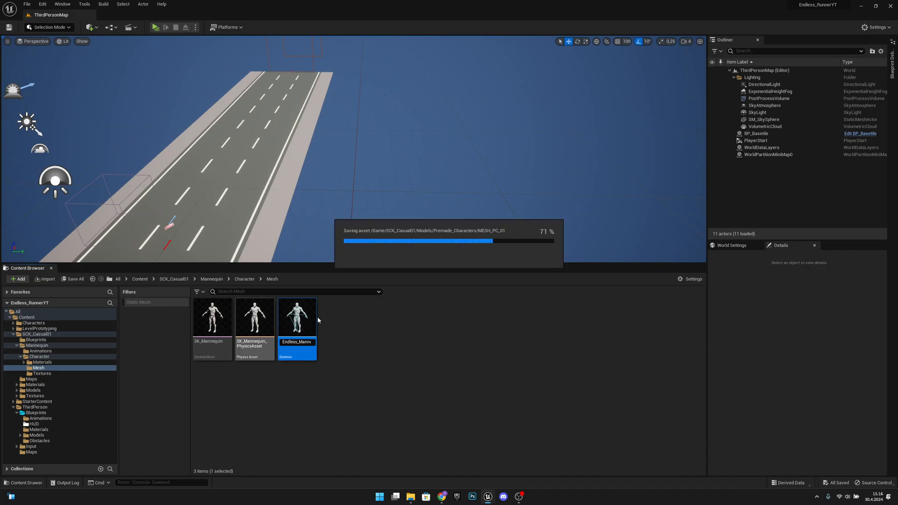
pyautogui.moveTo(354, 327)
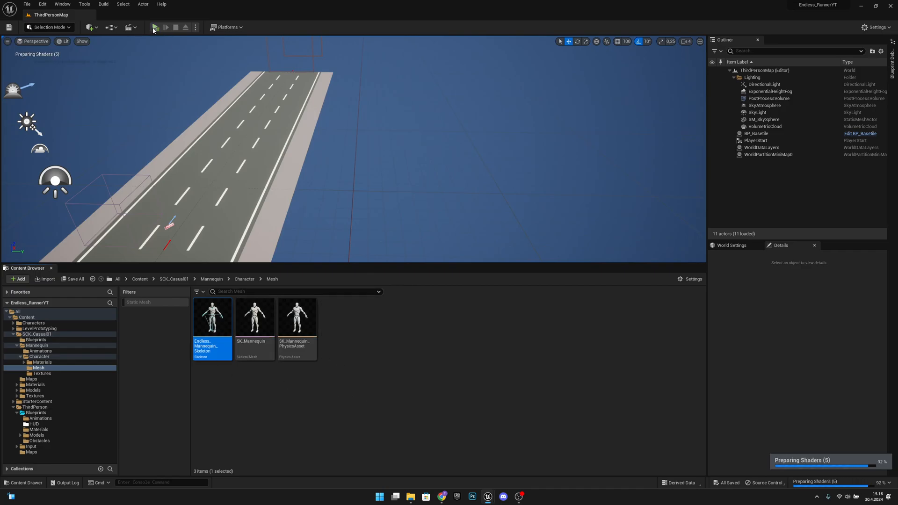
pyautogui.click(155, 27)
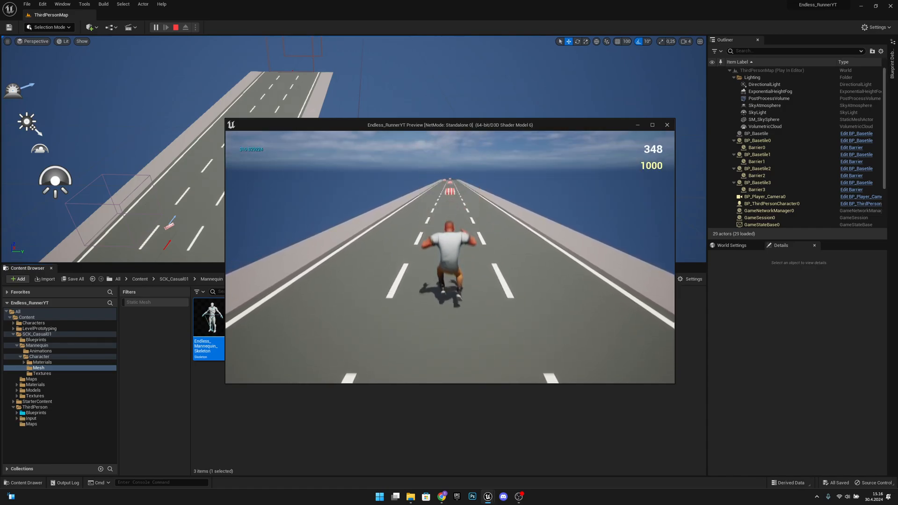
pyautogui.click(185, 27)
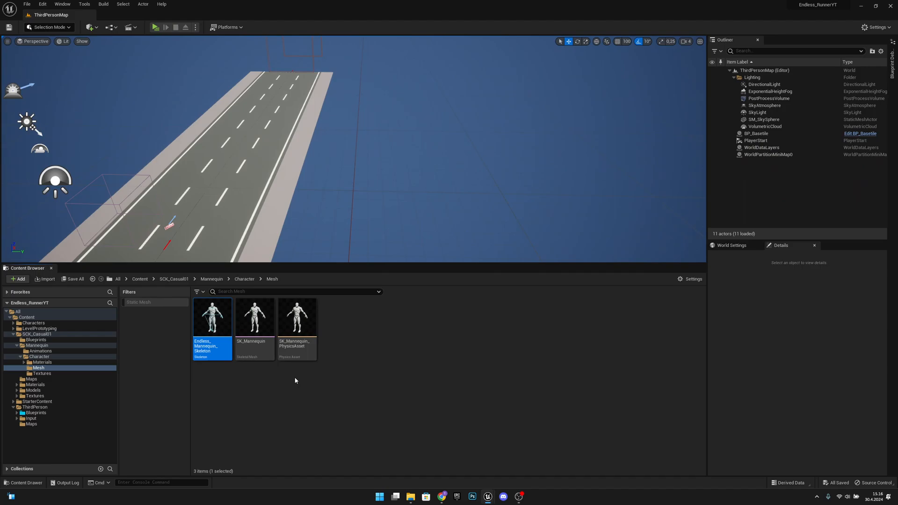
pyautogui.moveTo(54, 417)
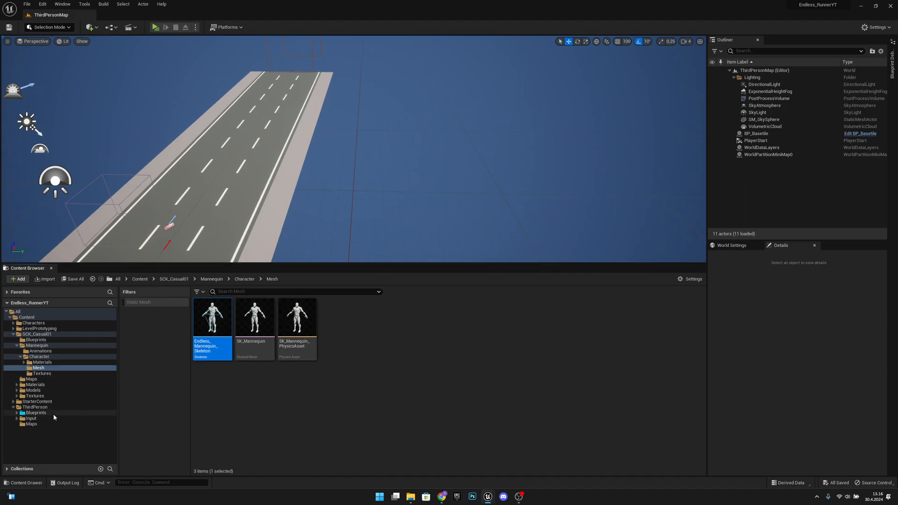
# Import RunningSlide.UE.fbx into Animations with Endless_Mannequin_Skeleton as its skeleton
pyautogui.click(39, 418)
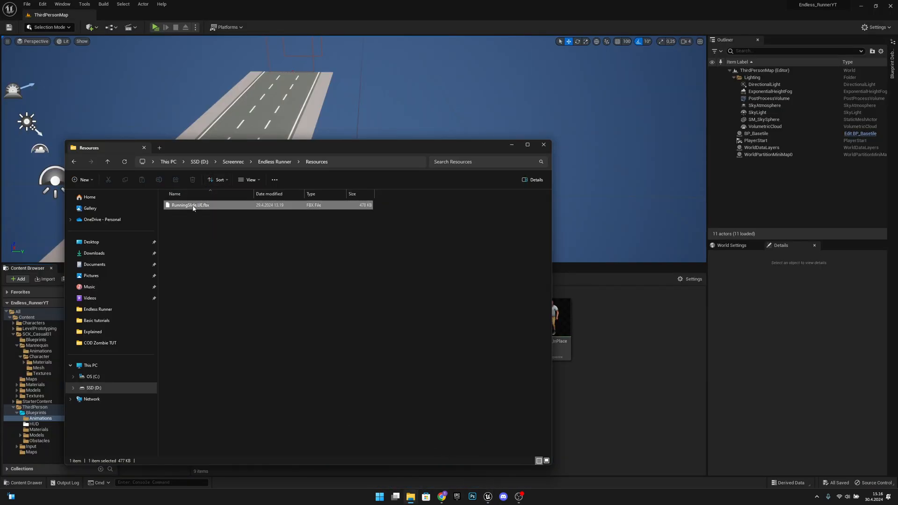
pyautogui.doubleClick(191, 204)
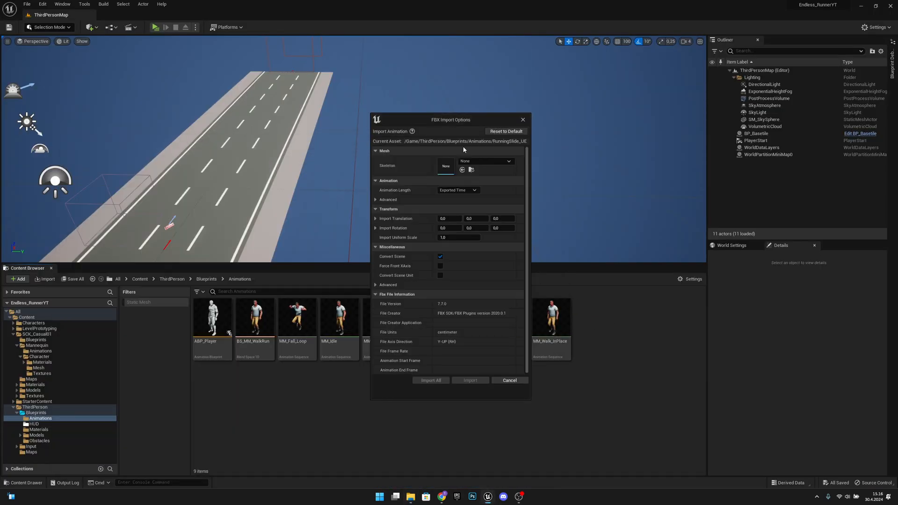
pyautogui.click(507, 161)
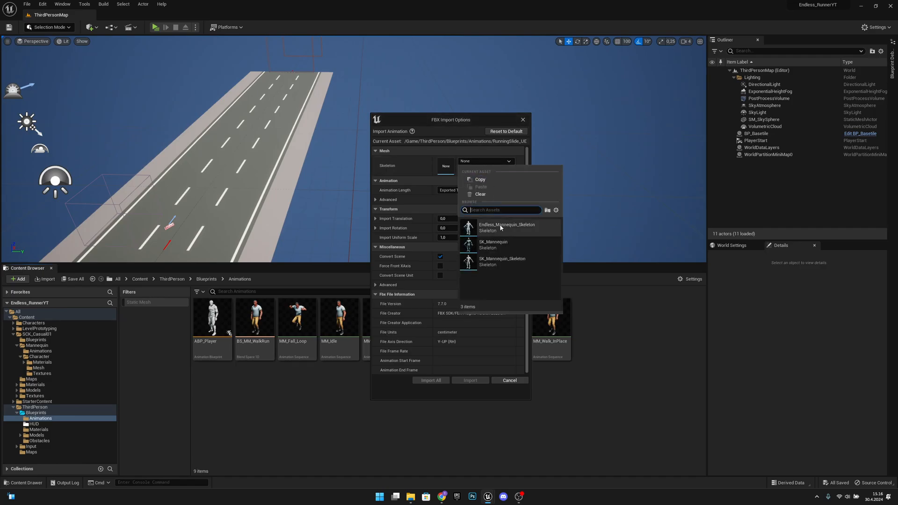
pyautogui.click(506, 227)
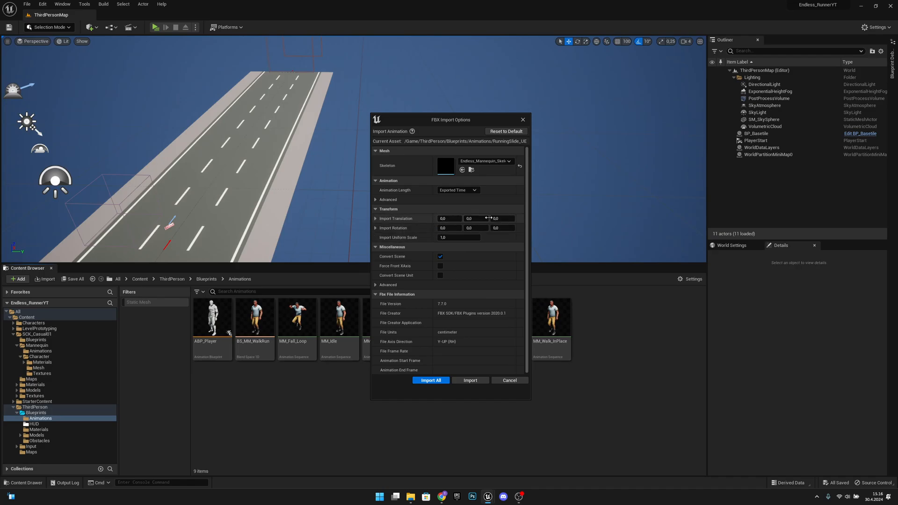
pyautogui.click(430, 380)
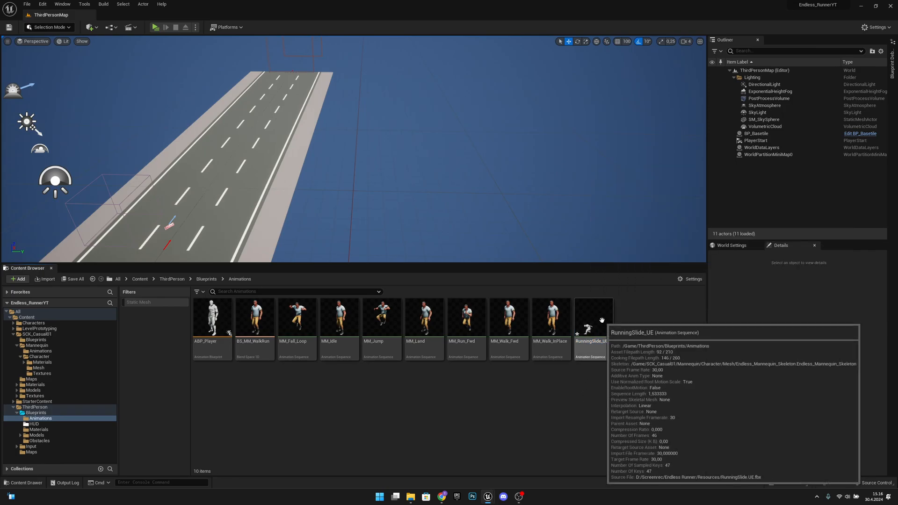
pyautogui.doubleClick(592, 318)
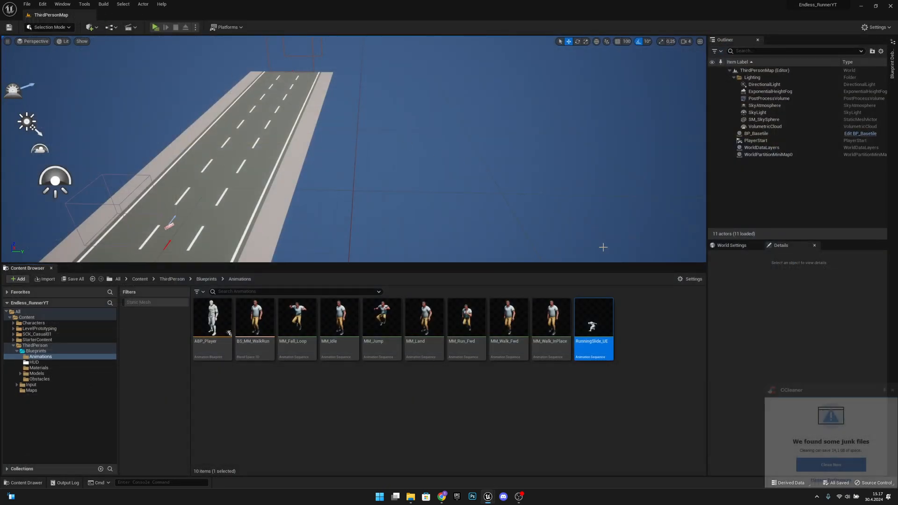
pyautogui.moveTo(593, 321)
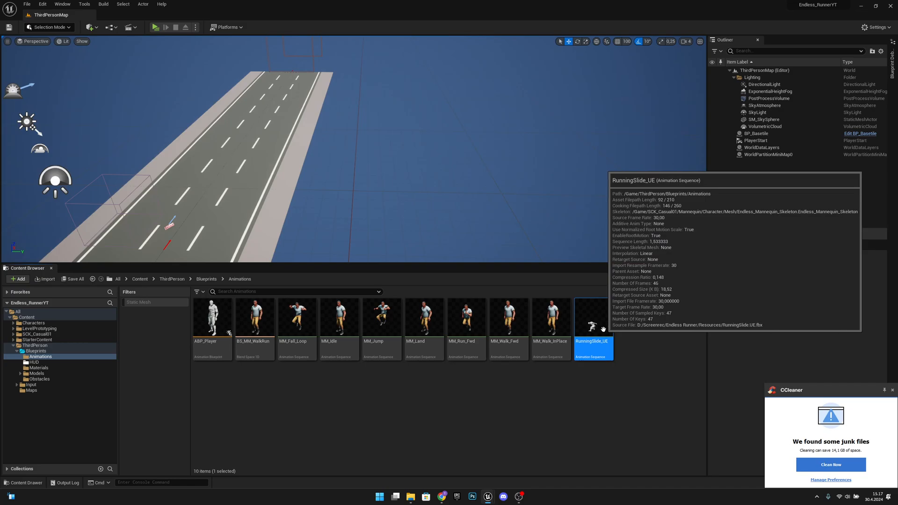
# Create an AnimMontage from the RunningSlide_UE animation
pyautogui.rightClick(592, 321)
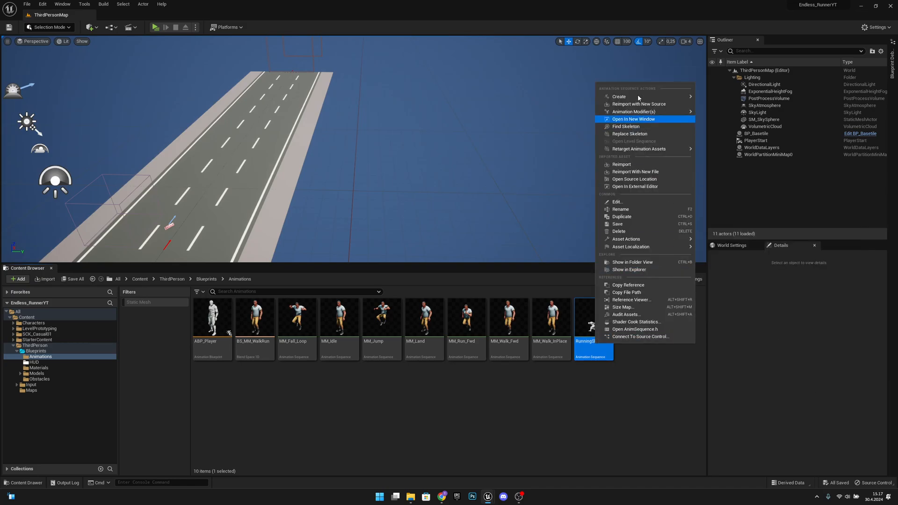
pyautogui.moveTo(618, 97)
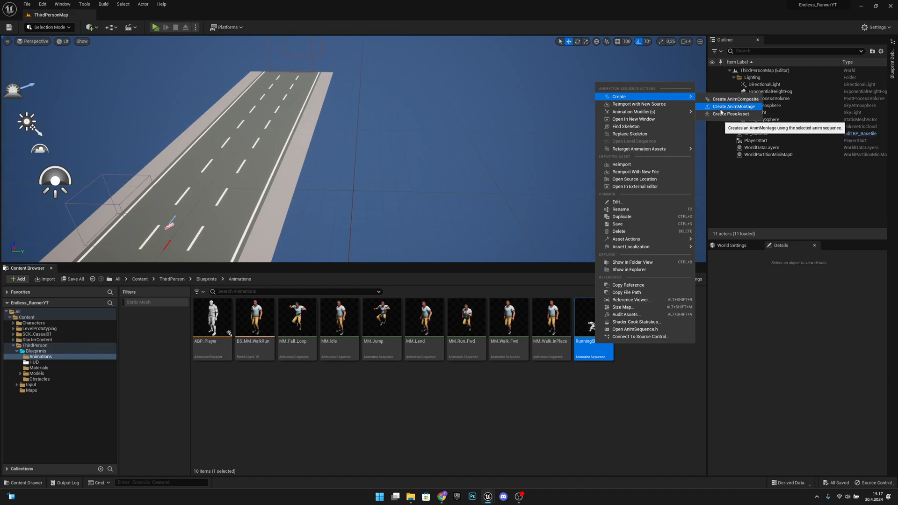
pyautogui.click(731, 106)
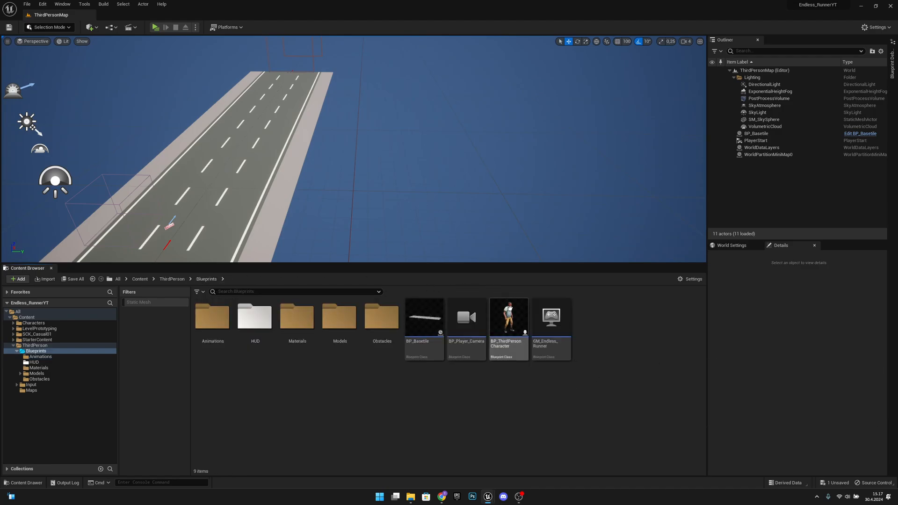
# Open BP_ThirdPersonCharacter and add a Boolean variable named Sliding/Rolling
pyautogui.click(508, 318)
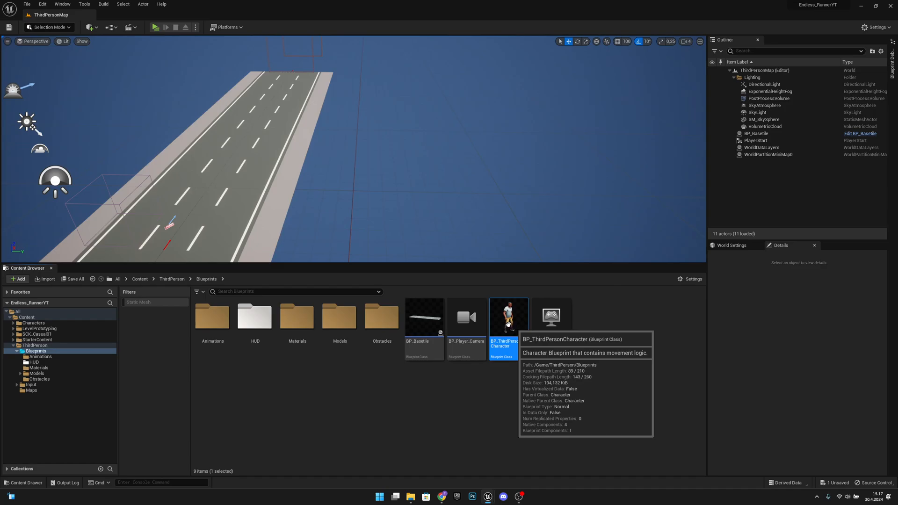
pyautogui.doubleClick(508, 316)
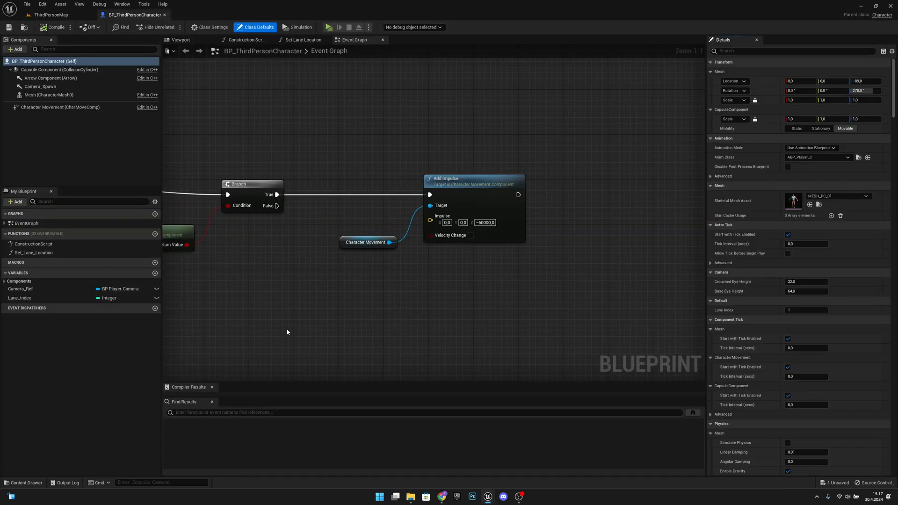
pyautogui.moveTo(153, 273)
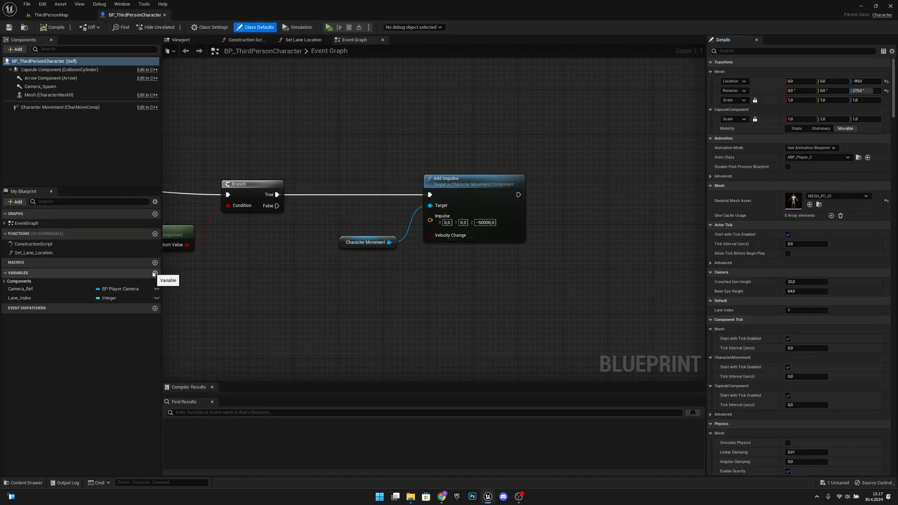
pyautogui.click(155, 272)
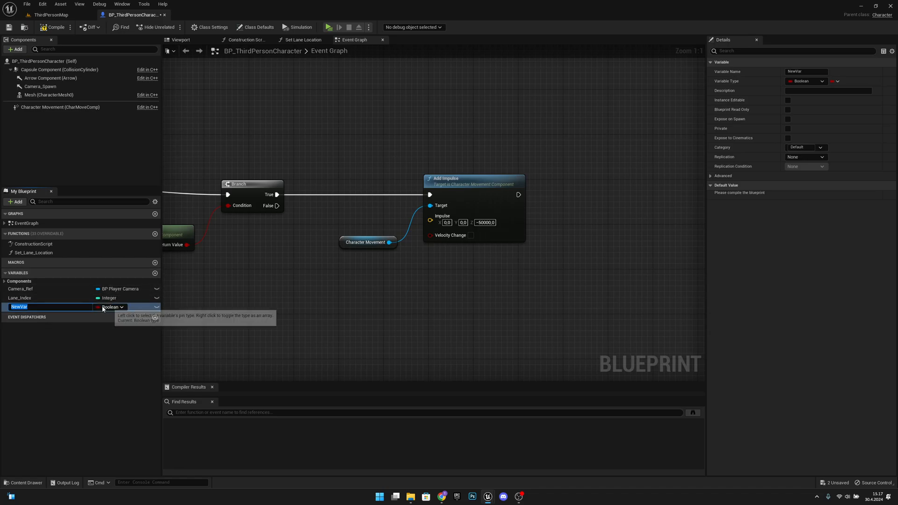
pyautogui.moveTo(64, 376)
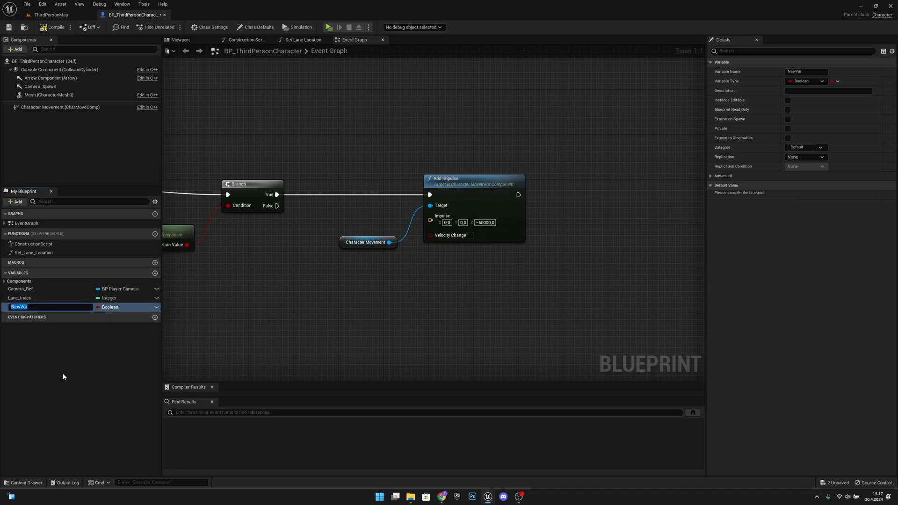
pyautogui.write('Sliding/Roll')
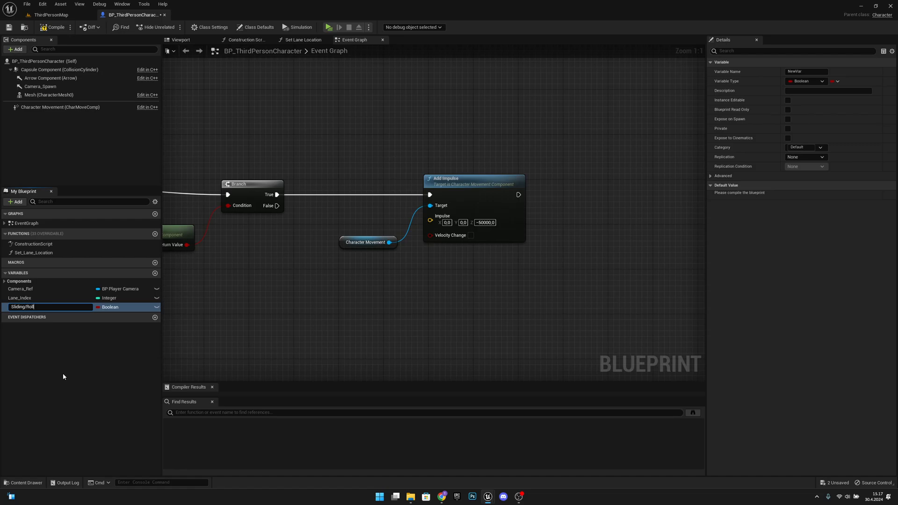
pyautogui.press('enter')
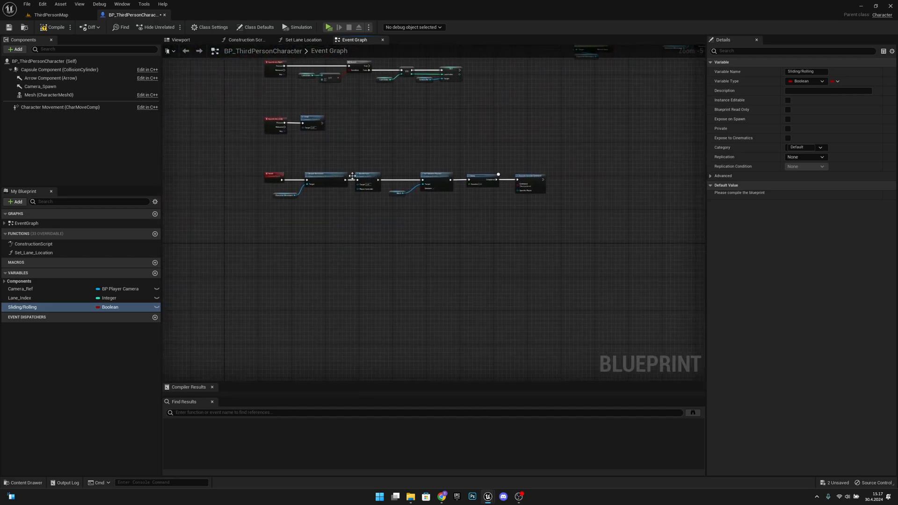
# Scroll the event graph down to the Death event chain
pyautogui.scroll(-3)
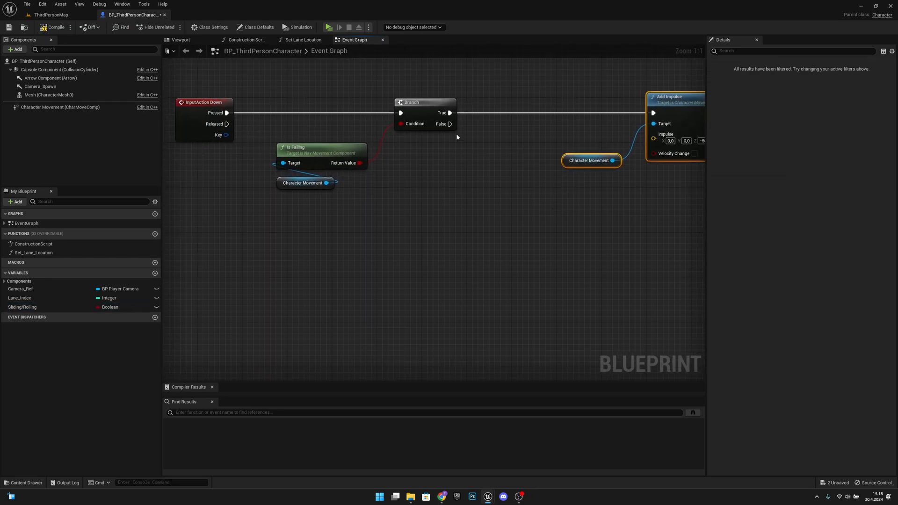
pyautogui.scroll(-3)
pyautogui.write('c')
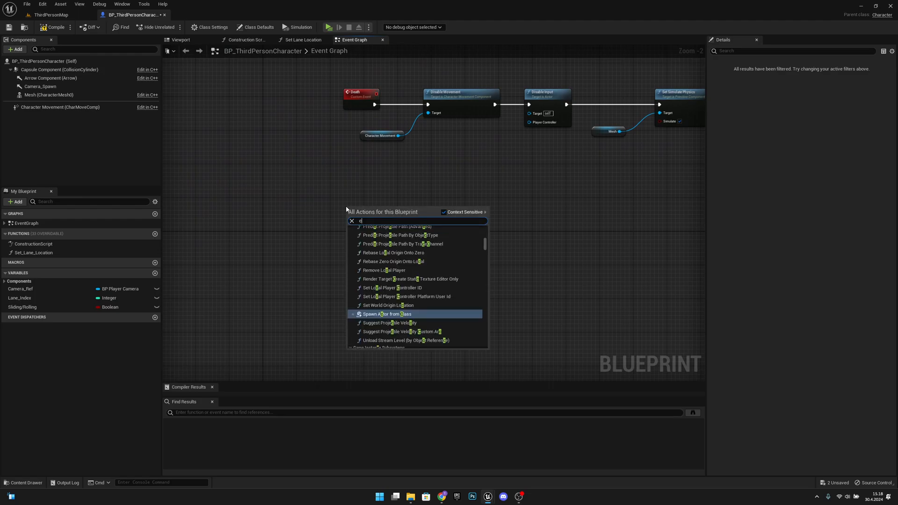
# Add a Custom Event node and name it Sliding/Rolling
pyautogui.write('ustom eve')
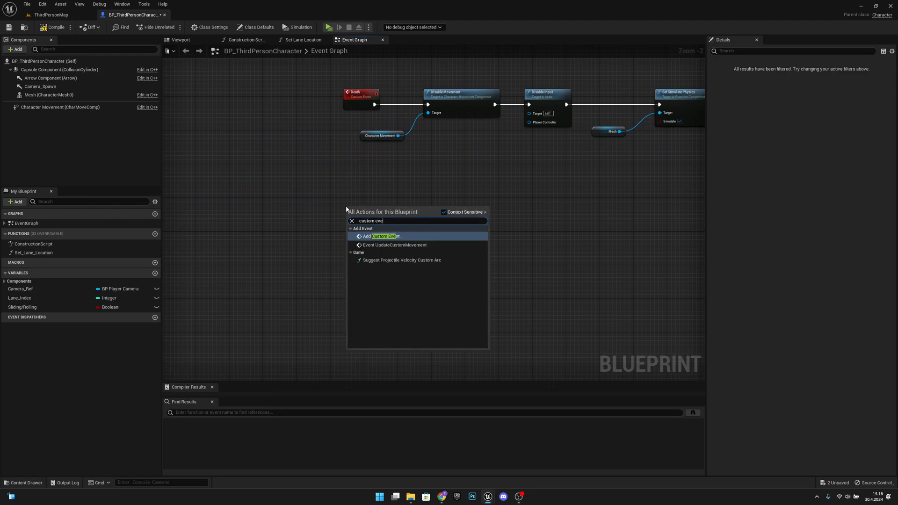
pyautogui.click(382, 236)
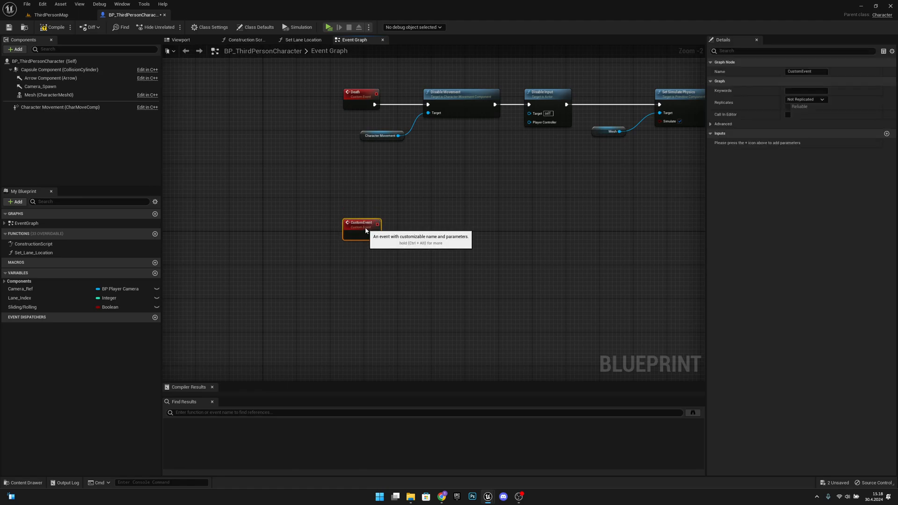
pyautogui.doubleClick(361, 222)
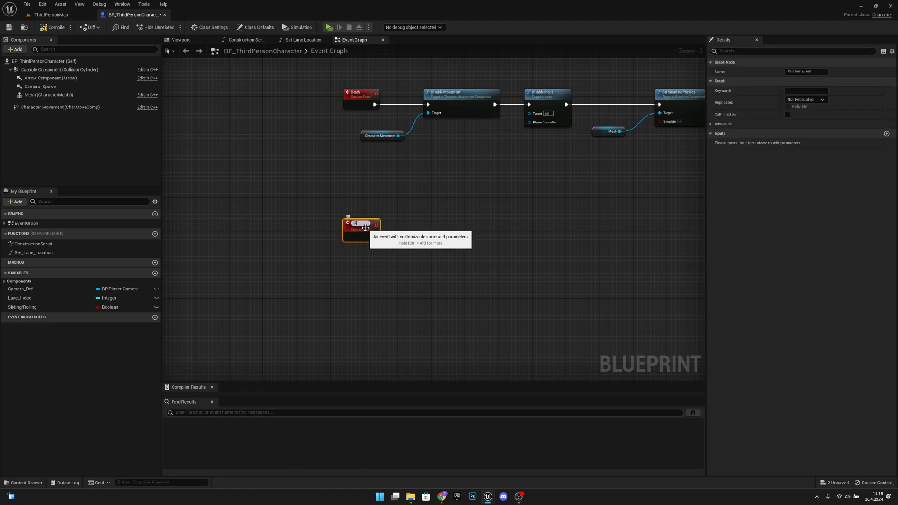
pyautogui.write('Sliding/Rolling')
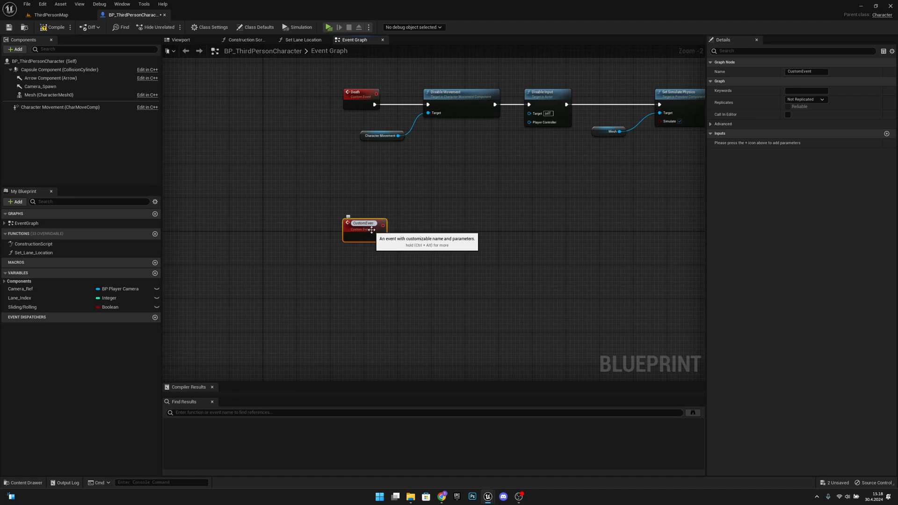
pyautogui.doubleClick(363, 223)
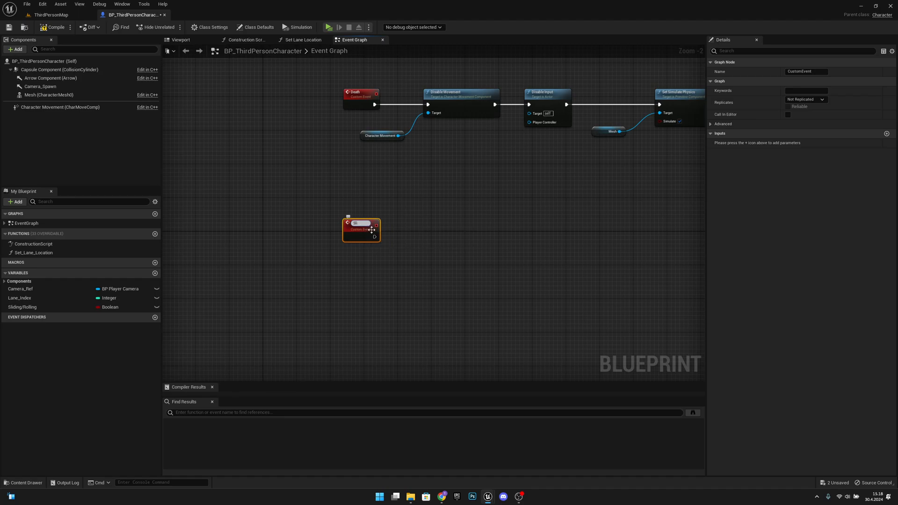
pyautogui.write('Sliding')
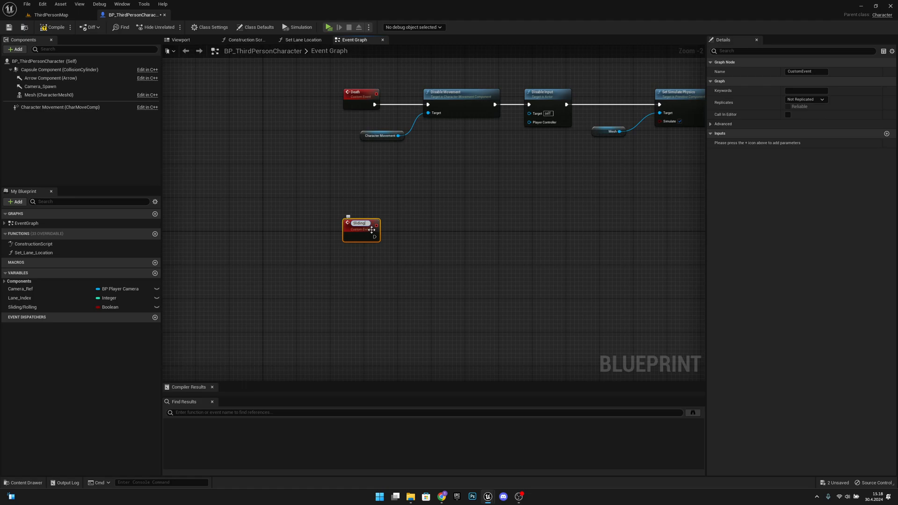
pyautogui.write('R')
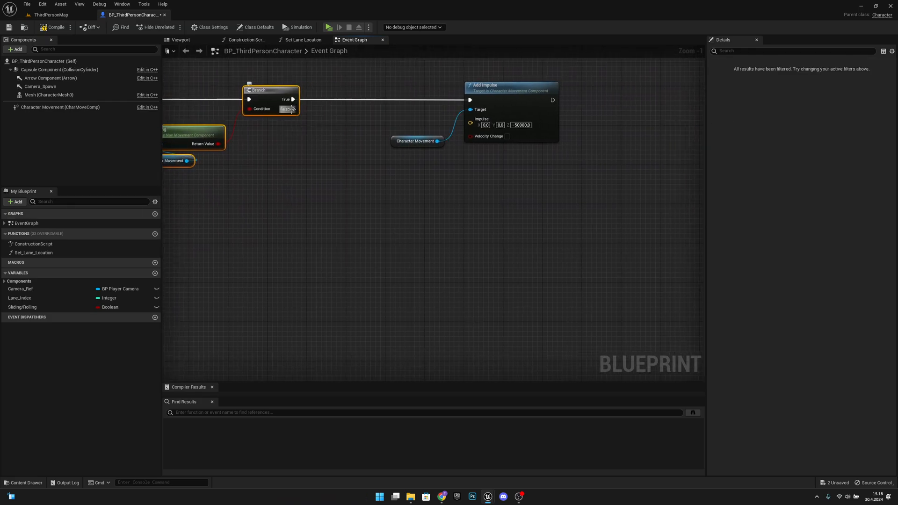
# Wire the Branch False pin to a Sliding / Rolling call node, then select the event
pyautogui.moveTo(294, 109); pyautogui.dragTo(402, 220)
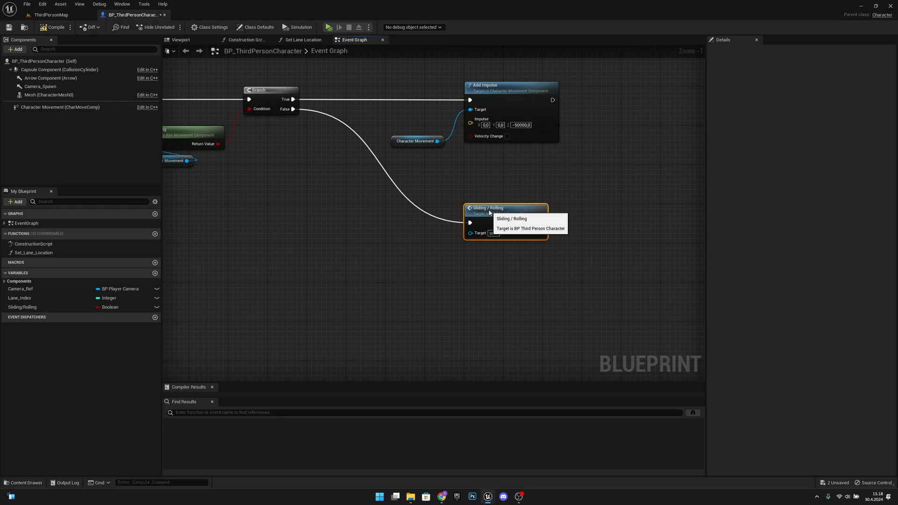
pyautogui.scroll(-3)
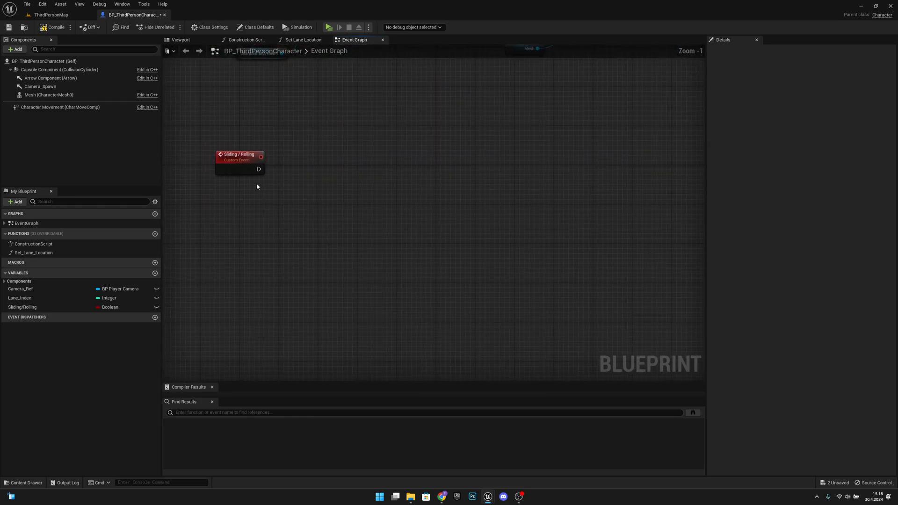
pyautogui.click(237, 162)
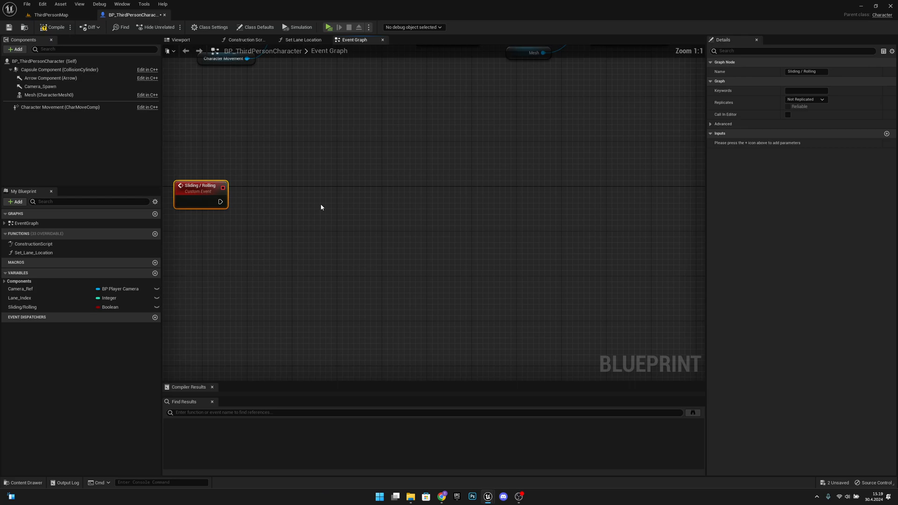
pyautogui.moveTo(329, 196)
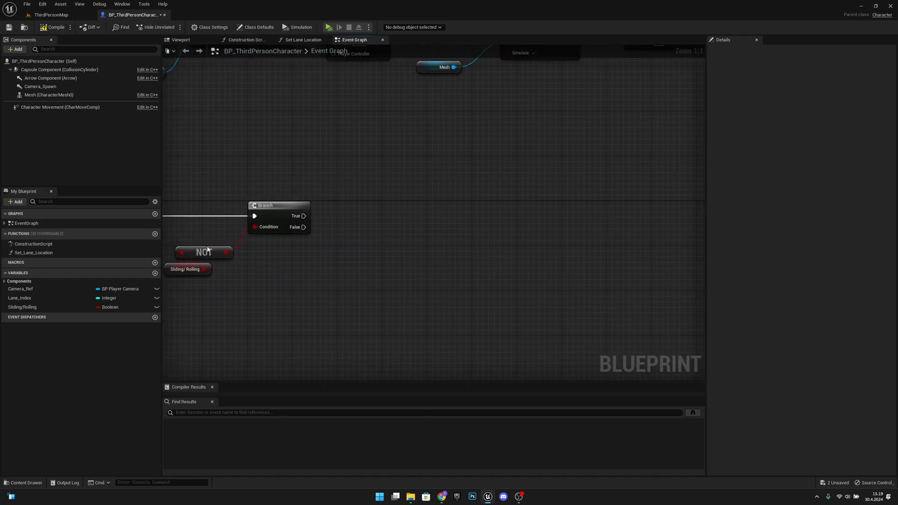
# Add a Set Sliding/Rolling node after the event and select the Mesh component
pyautogui.click(22, 306)
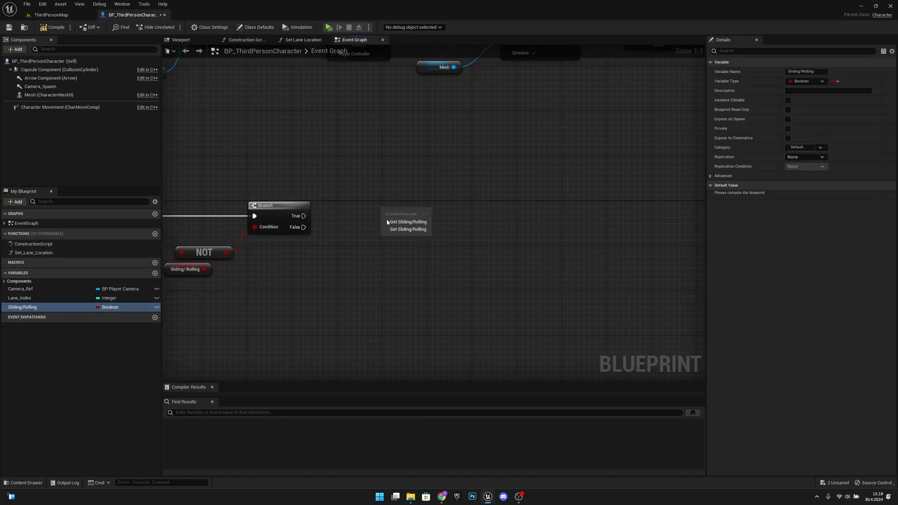
pyautogui.click(407, 229)
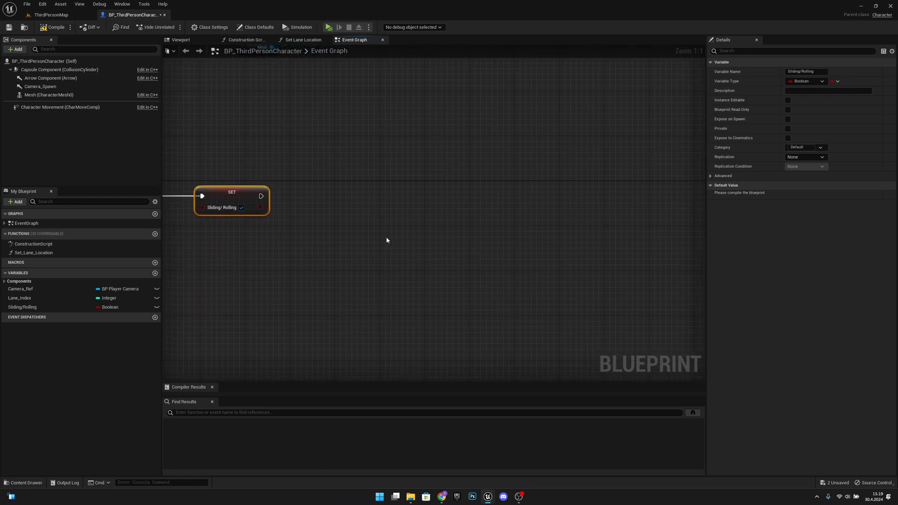
pyautogui.click(49, 95)
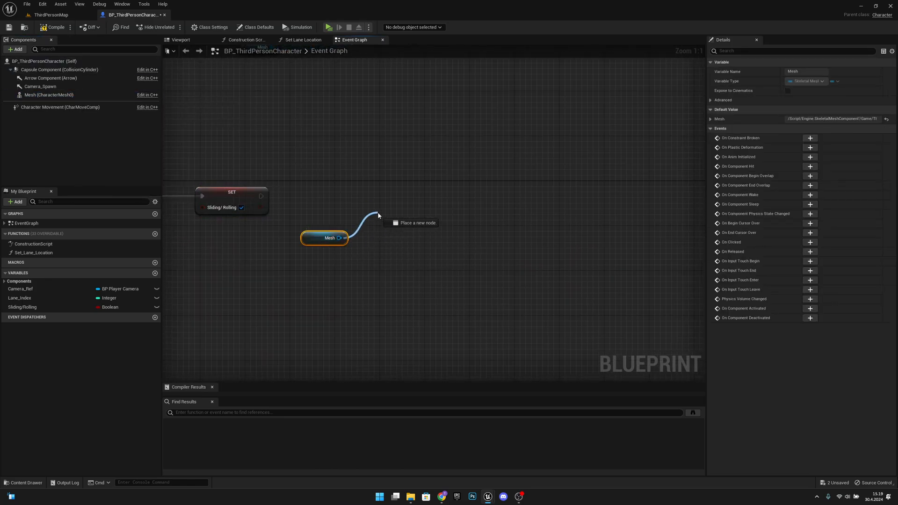
# Add a Play Montage node on Mesh playing RunningSlide_UE_Montage
pyautogui.write('play')
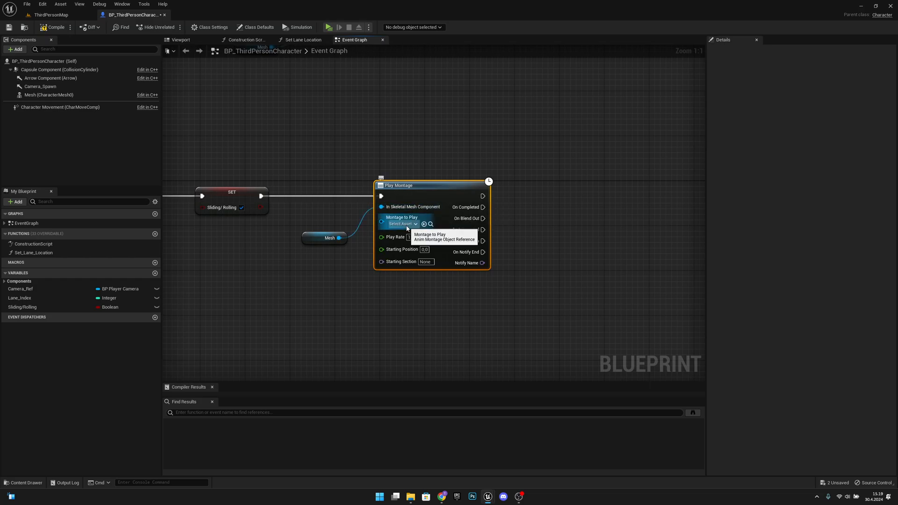
pyautogui.click(402, 223)
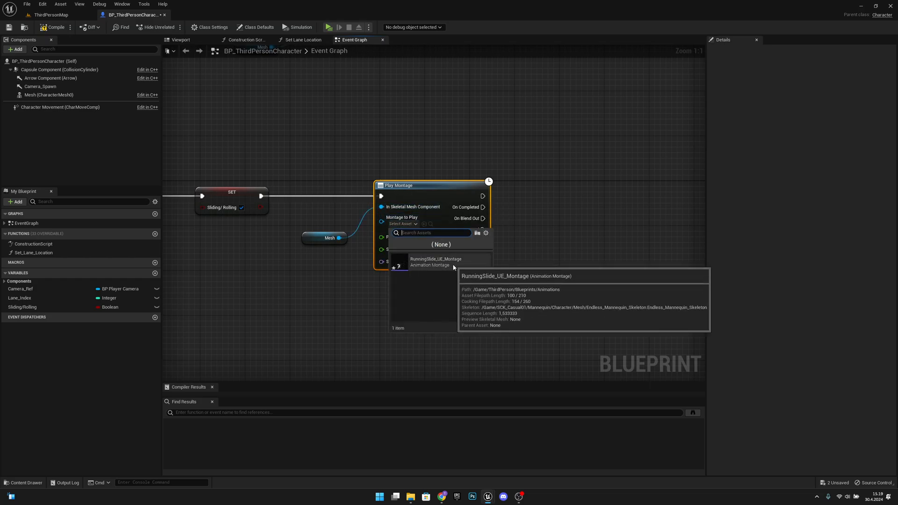
pyautogui.click(435, 258)
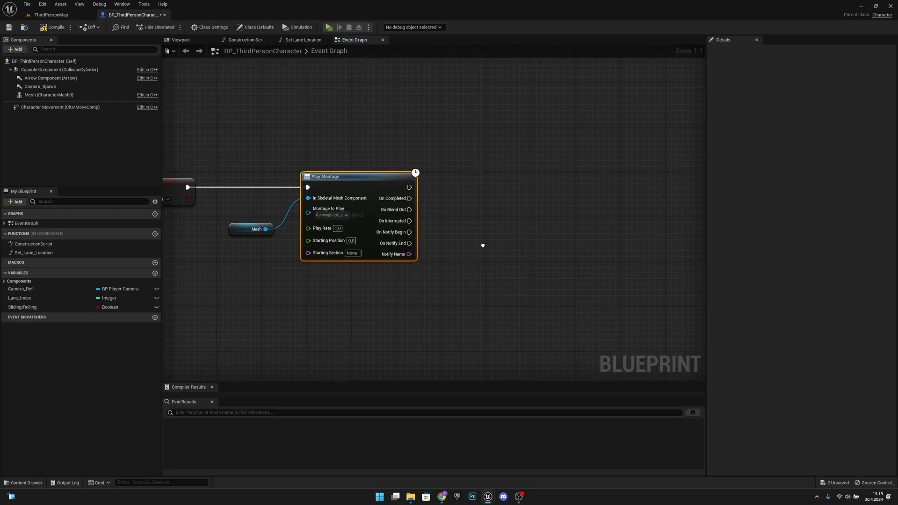
pyautogui.moveTo(326, 176); pyautogui.dragTo(232, 168)
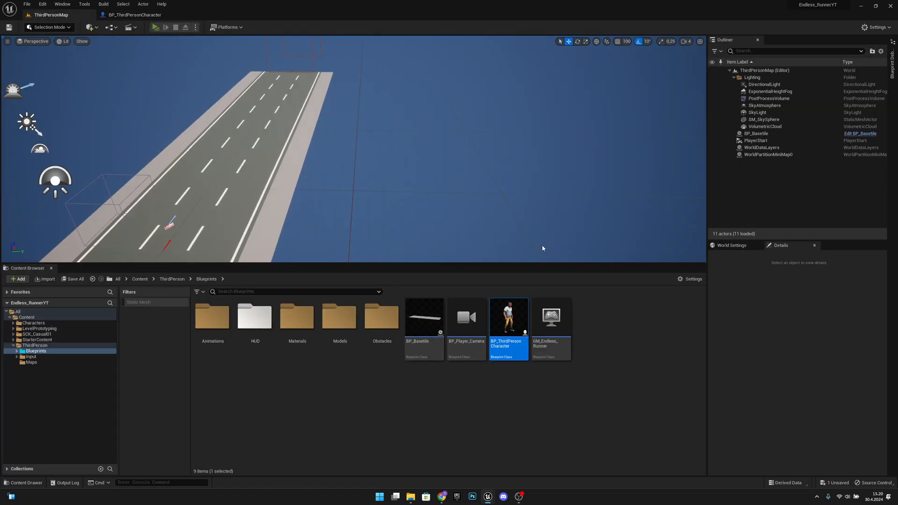
# Return to the BP_ThirdPersonCharacter blueprint to reset Sliding/Rolling when the montage completes
pyautogui.click(156, 27)
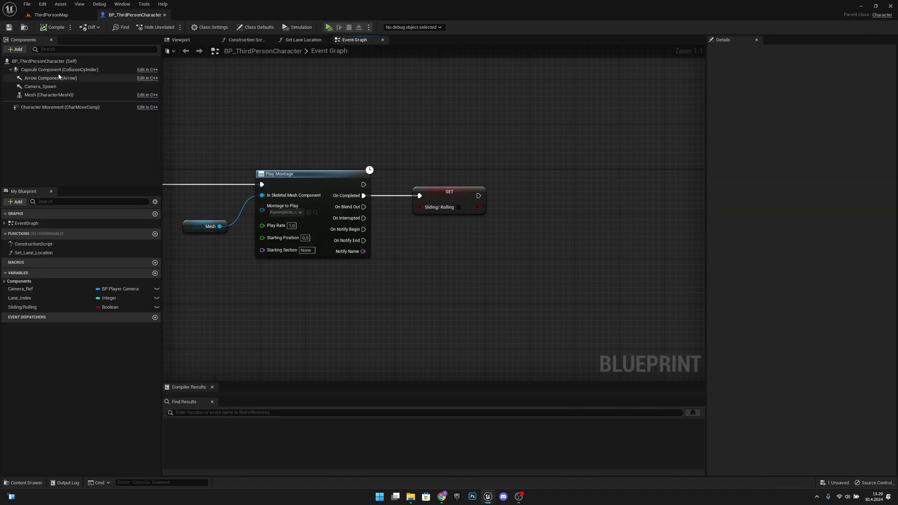
pyautogui.click(59, 69)
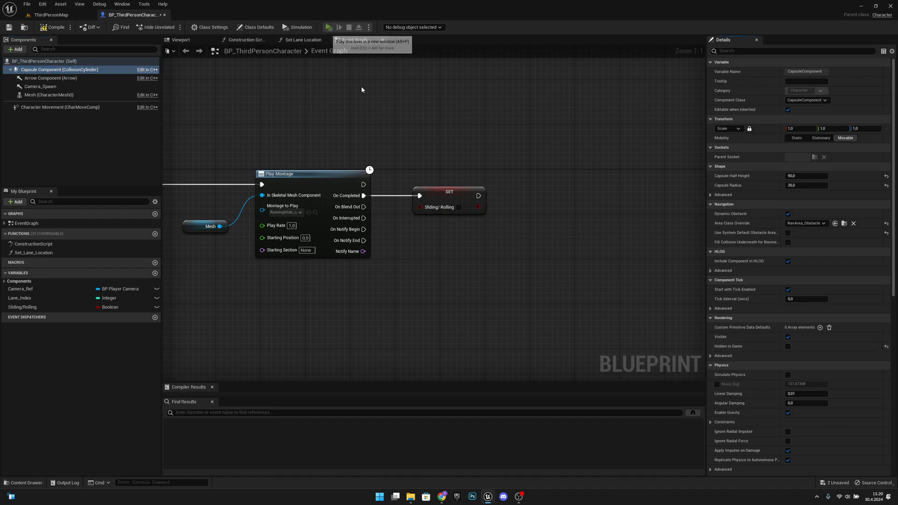
pyautogui.click(328, 27)
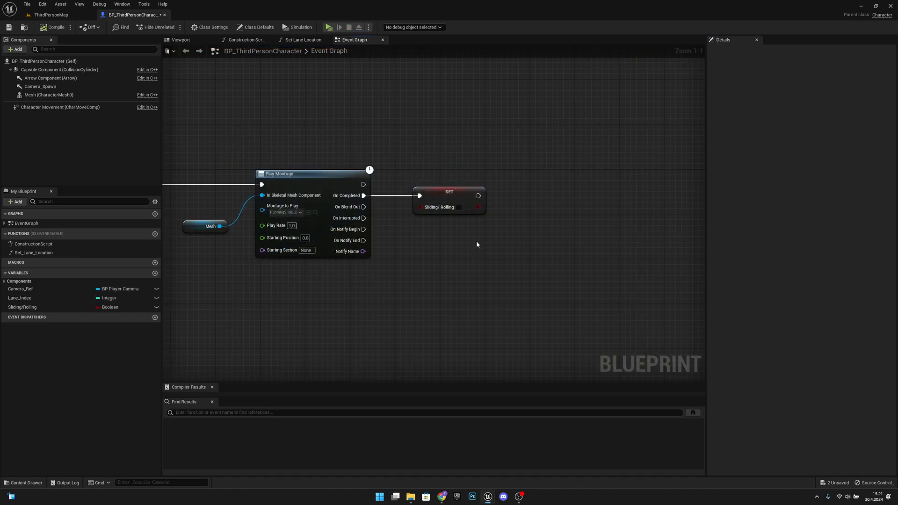
pyautogui.moveTo(481, 264)
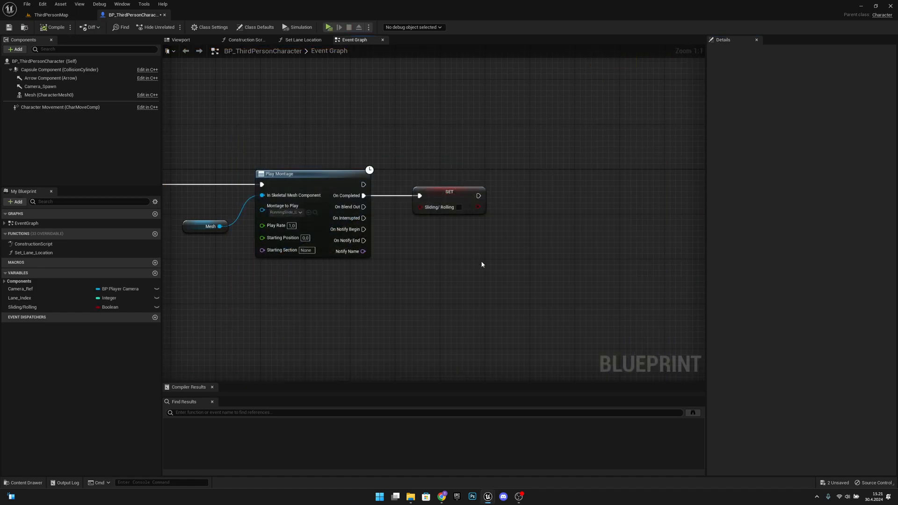
pyautogui.moveTo(423, 295)
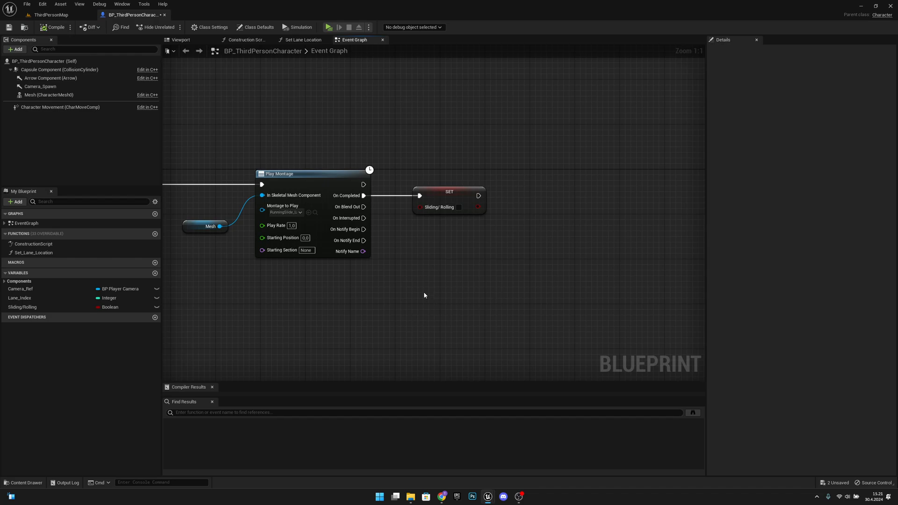